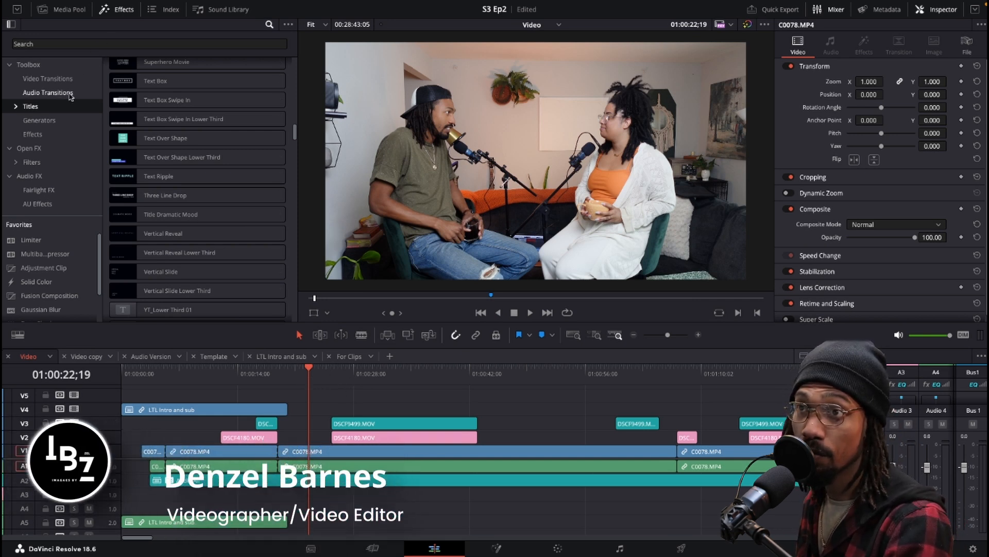
# Step: Show the video Effects list so Adjustment Clip can be dragged onto V5
pyautogui.click(32, 134)
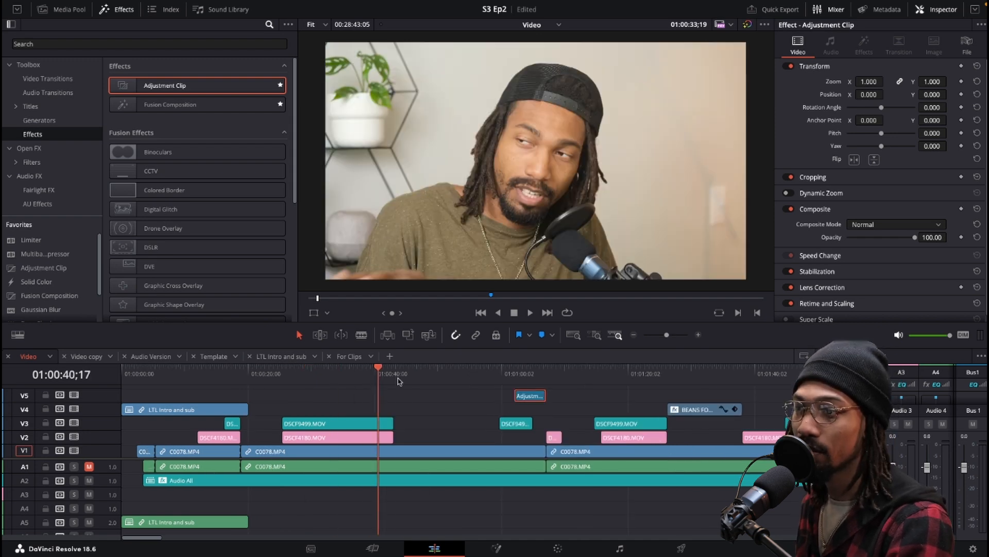
# Step: Color the two adjustment clips on V2 orange and beige
pyautogui.click(420, 367)
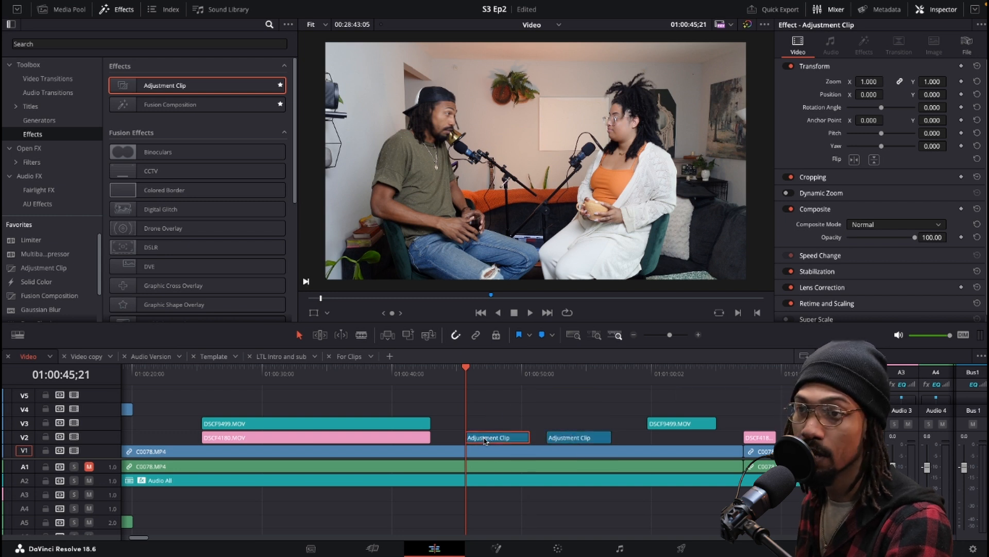
pyautogui.rightClick(496, 436)
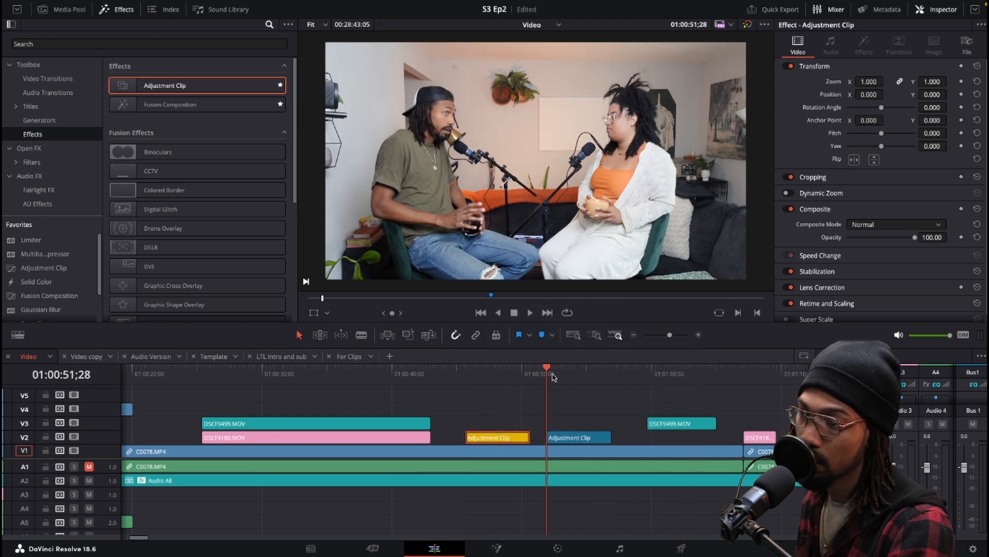
pyautogui.rightClick(575, 438)
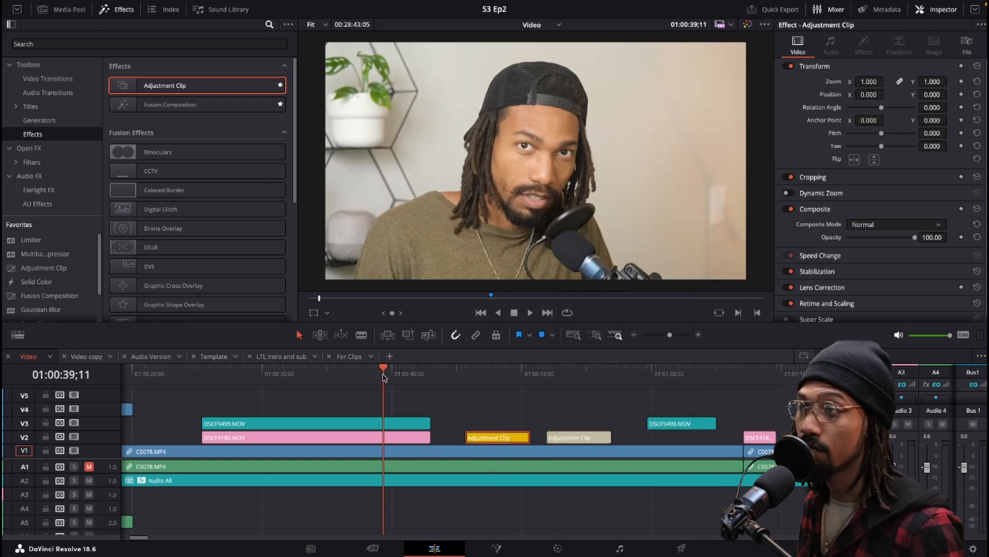
# Step: Keyframe a 2.29 Transform Zoom and Position on the orange adjustment clip
pyautogui.click(479, 366)
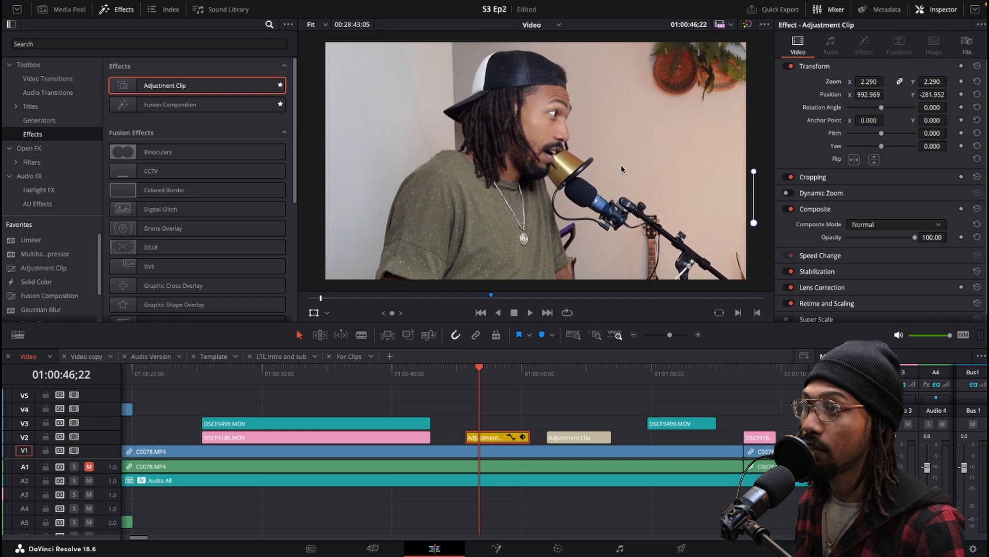
pyautogui.click(531, 368)
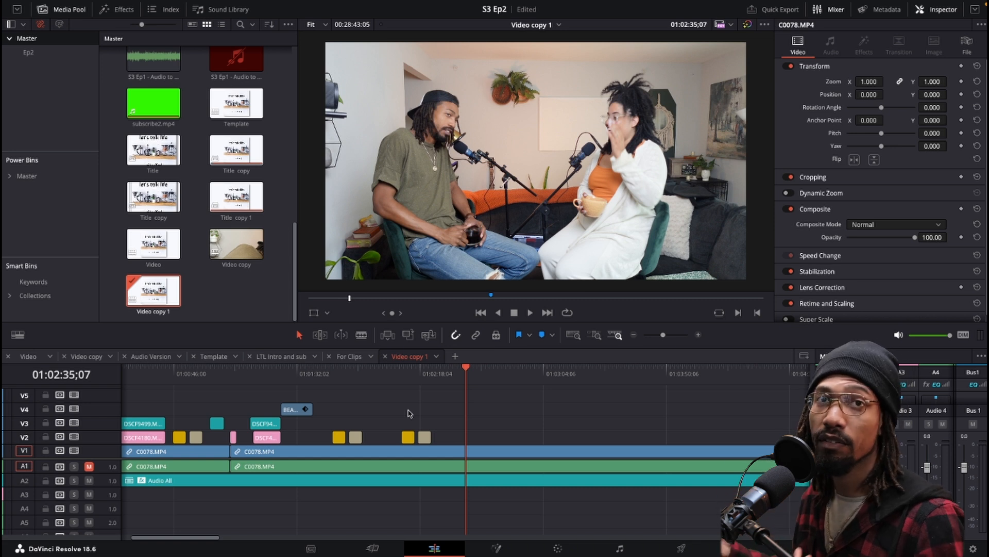
# Step: Open the Effects library and show the Toolbox Titles templates
pyautogui.click(236, 196)
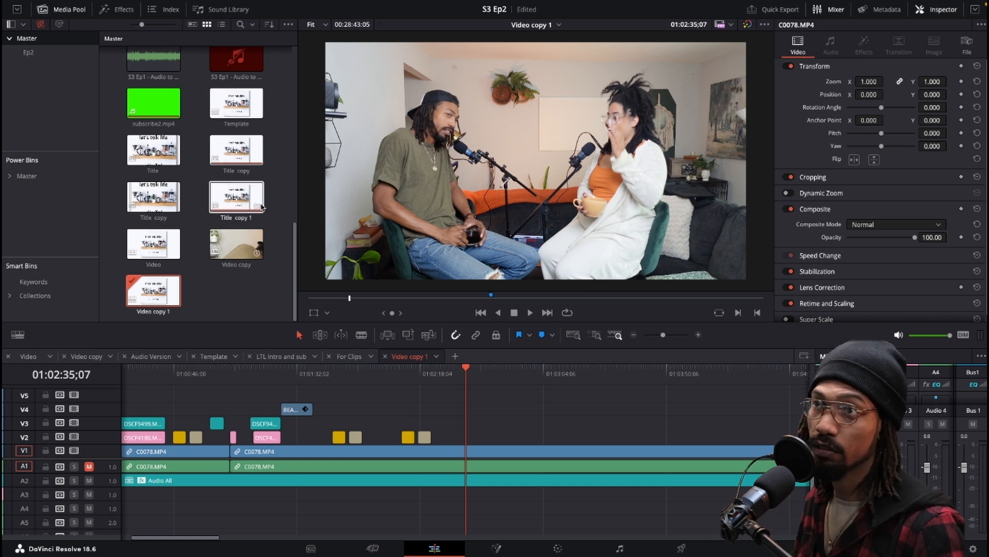
pyautogui.click(116, 9)
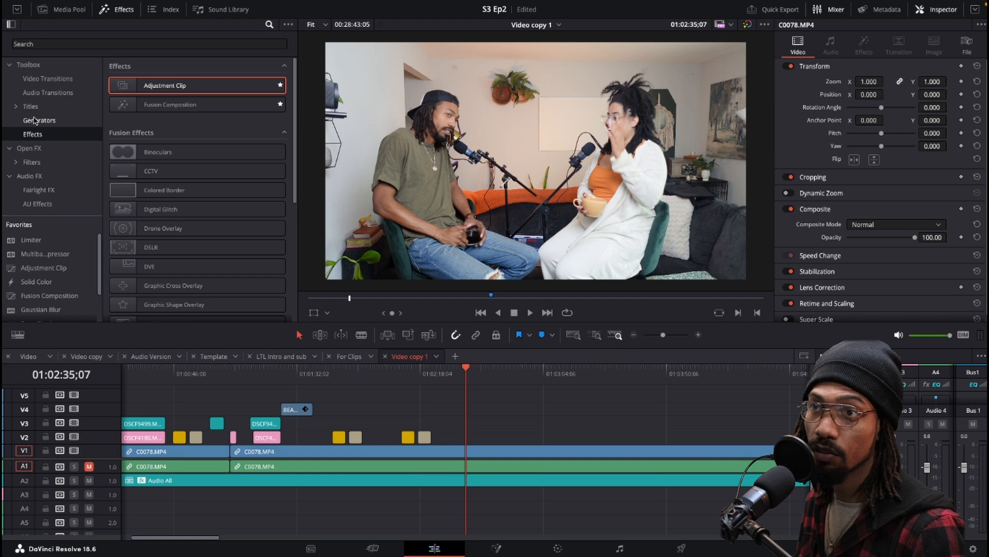
pyautogui.click(30, 106)
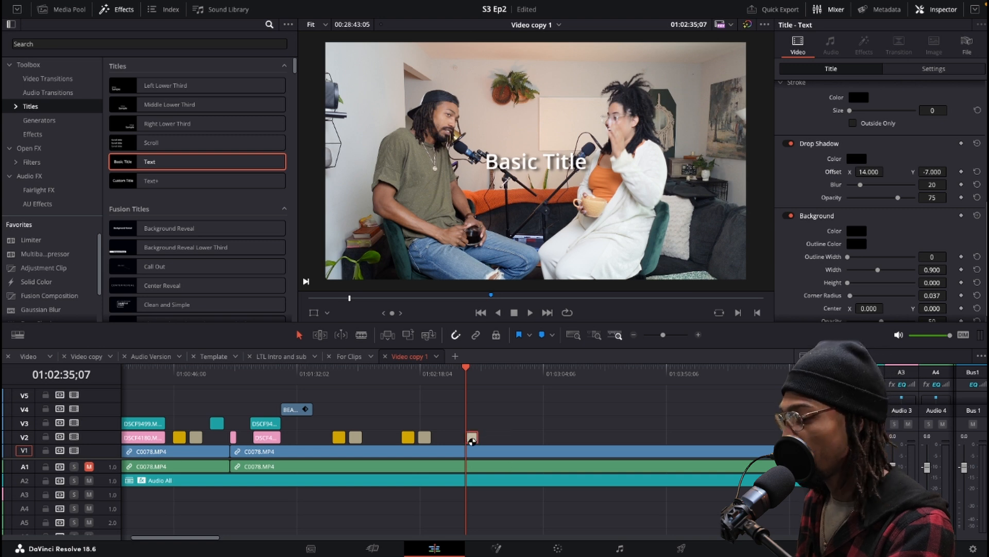
pyautogui.click(471, 436)
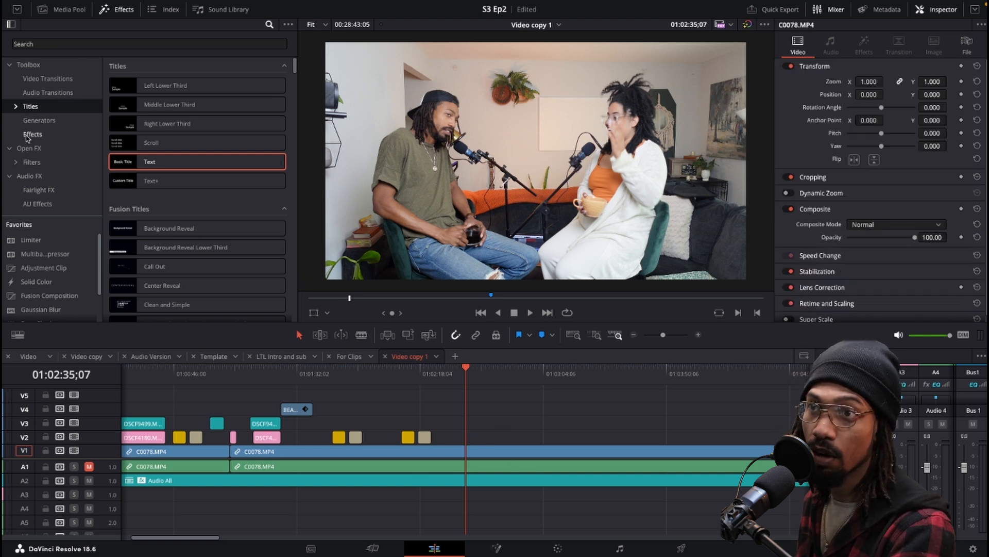
# Step: Scroll to Fusion Titles and place Clean and Simple on V2 at the playhead
pyautogui.scroll(-3)
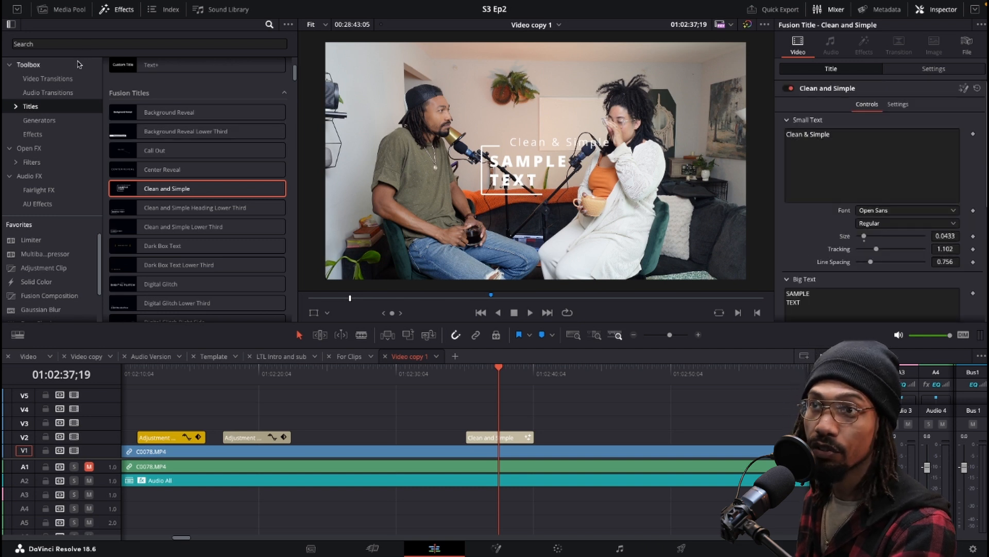
pyautogui.click(28, 148)
pyautogui.write('d')
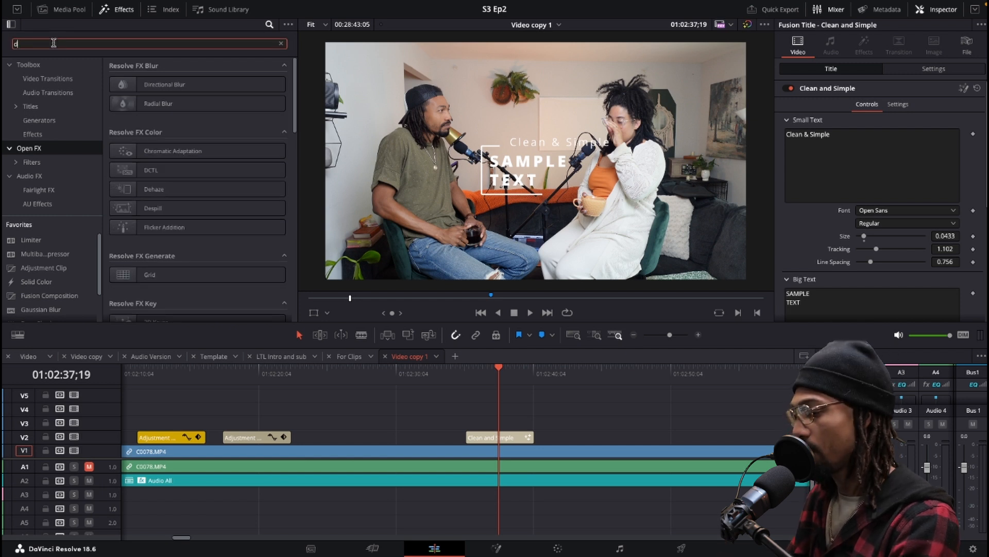
# Step: Apply Drop Shadow to the title, lowering Blur and increasing Drop Distance
pyautogui.write('rop')
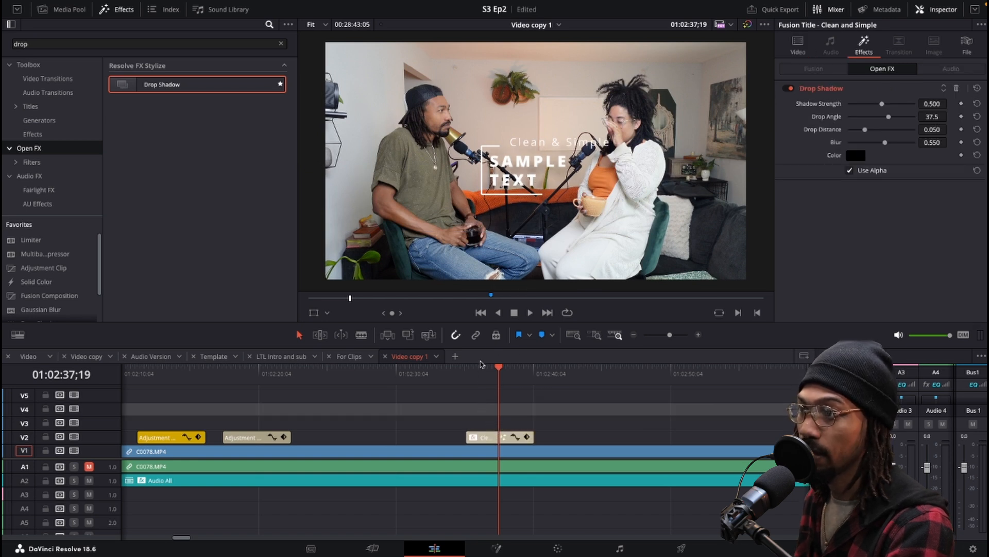
pyautogui.click(498, 436)
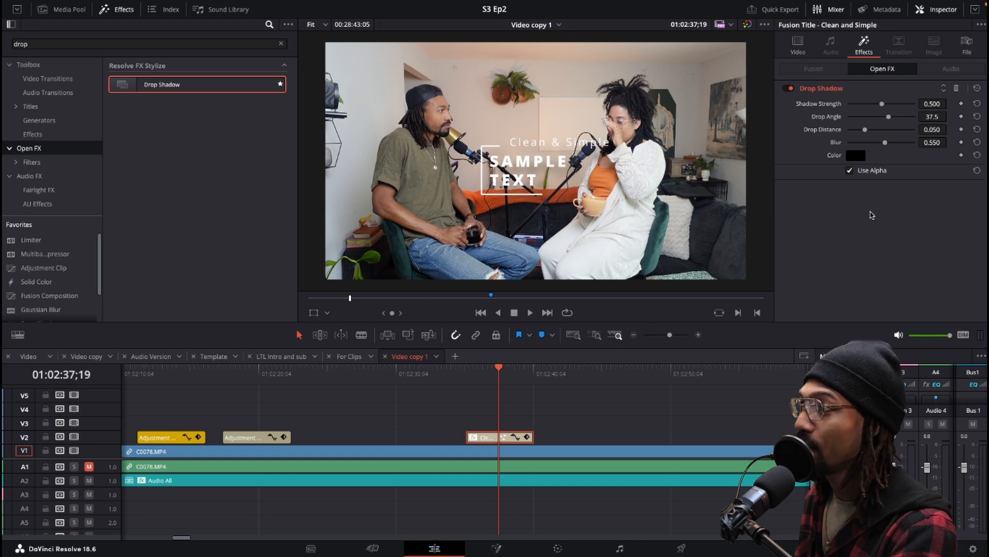
pyautogui.moveTo(884, 142); pyautogui.dragTo(874, 142)
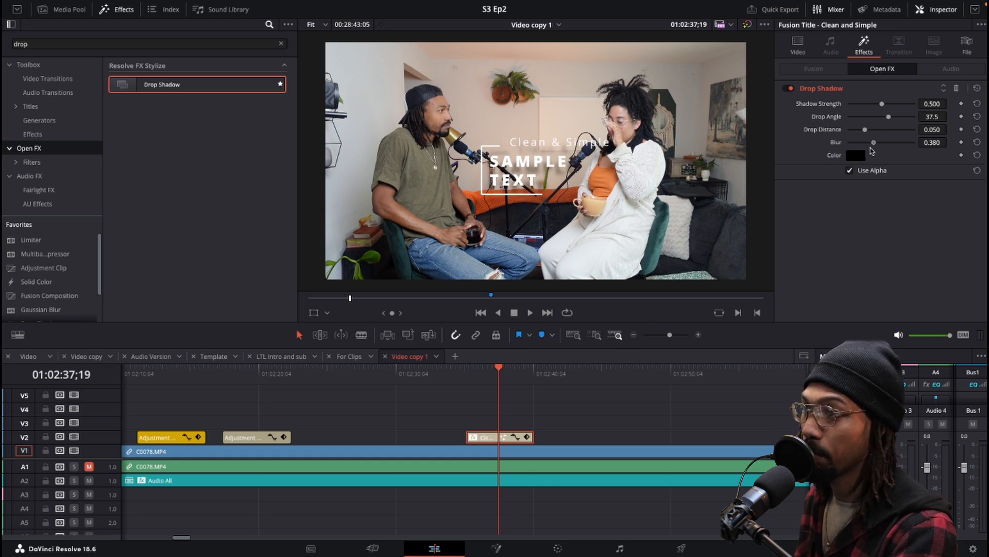
pyautogui.moveTo(874, 142); pyautogui.dragTo(867, 142)
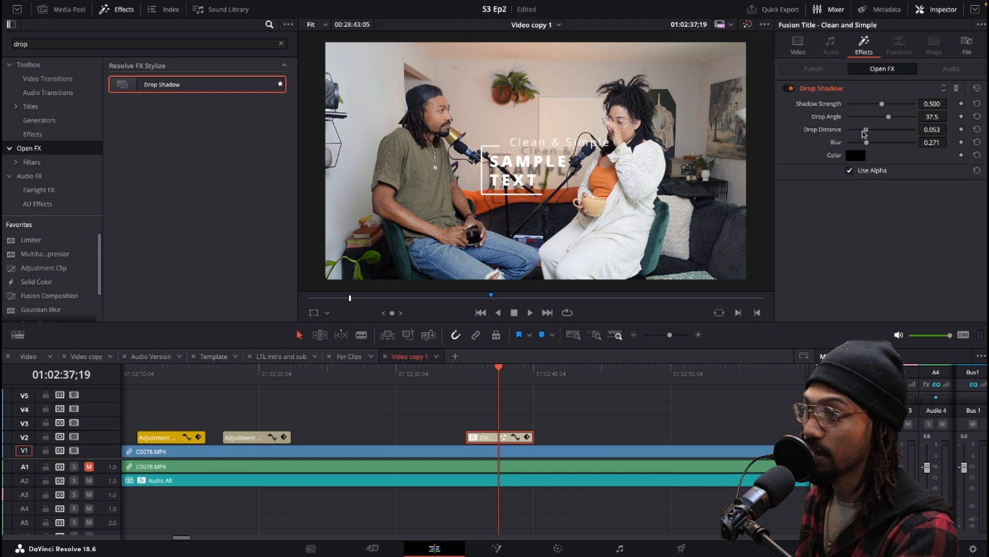
pyautogui.moveTo(865, 130); pyautogui.dragTo(850, 129)
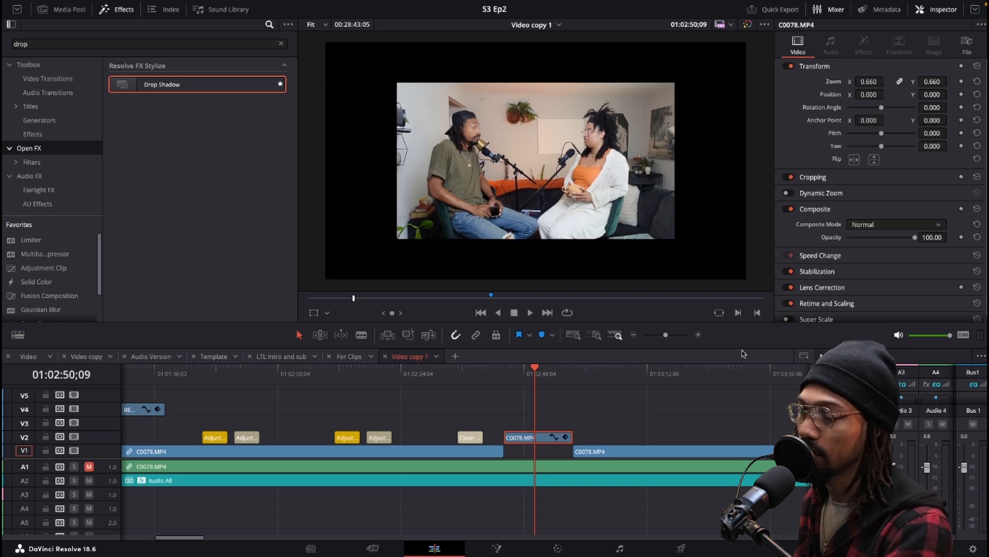
# Step: Clear the search and place a white Solid Color on V1 beneath the scaled clip
pyautogui.click(537, 436)
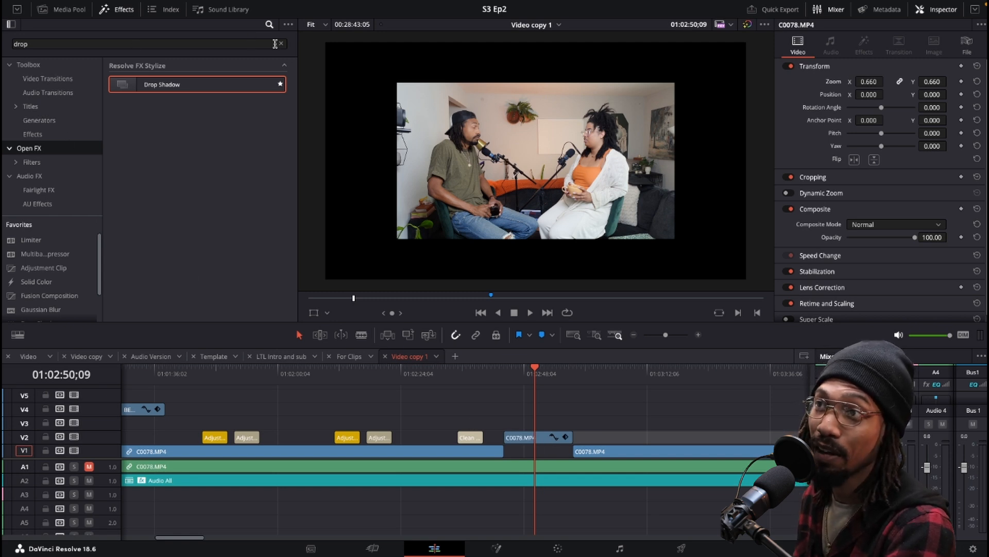
pyautogui.click(279, 44)
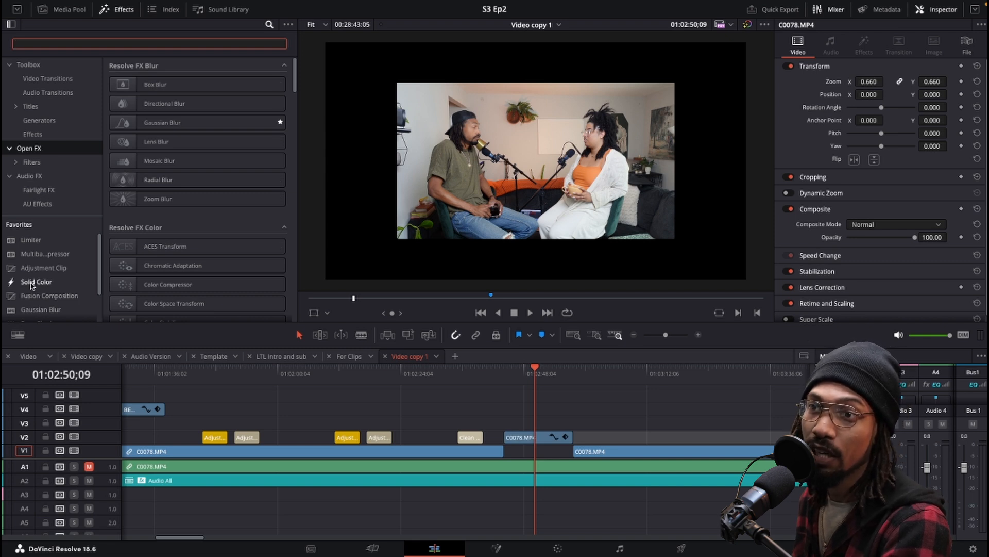
pyautogui.moveTo(36, 281); pyautogui.dragTo(511, 452)
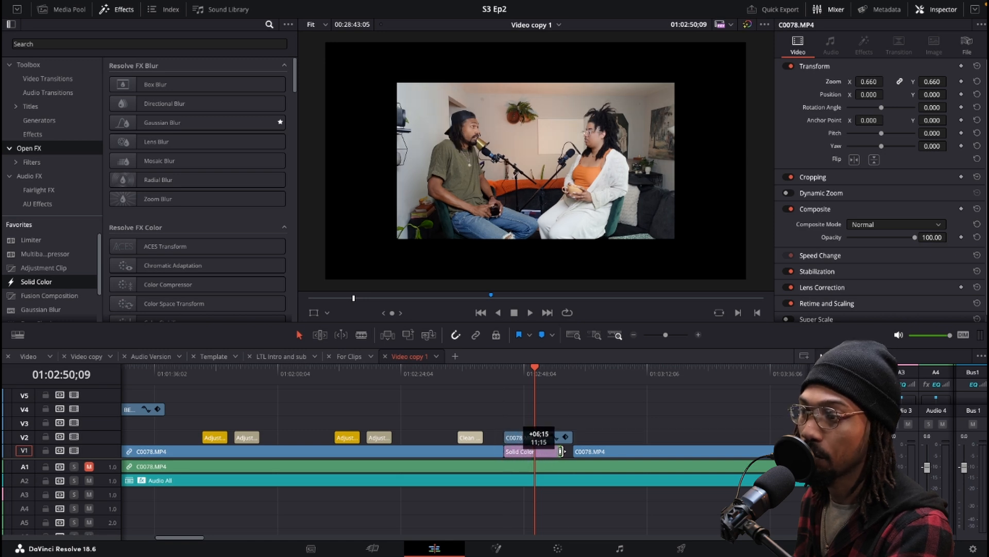
pyautogui.click(520, 451)
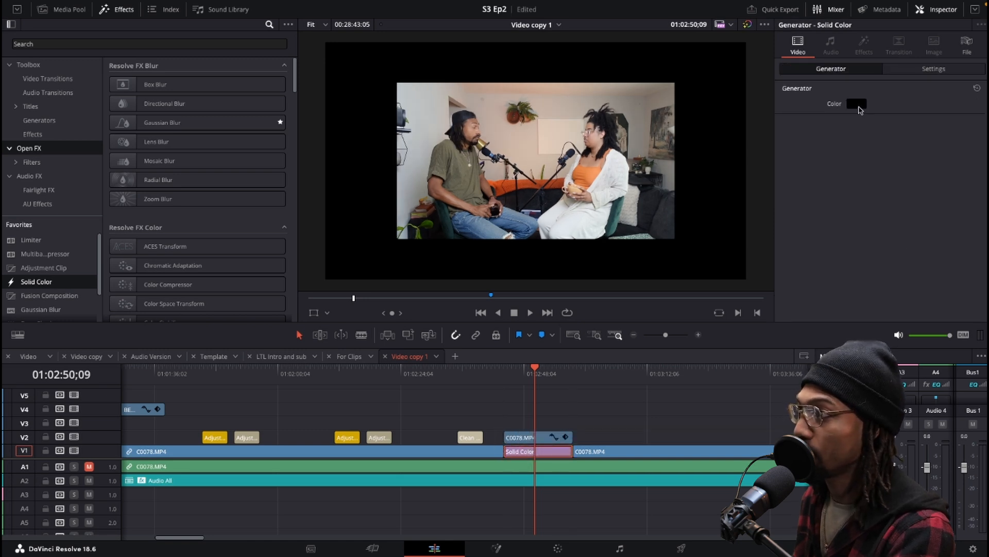
pyautogui.click(856, 104)
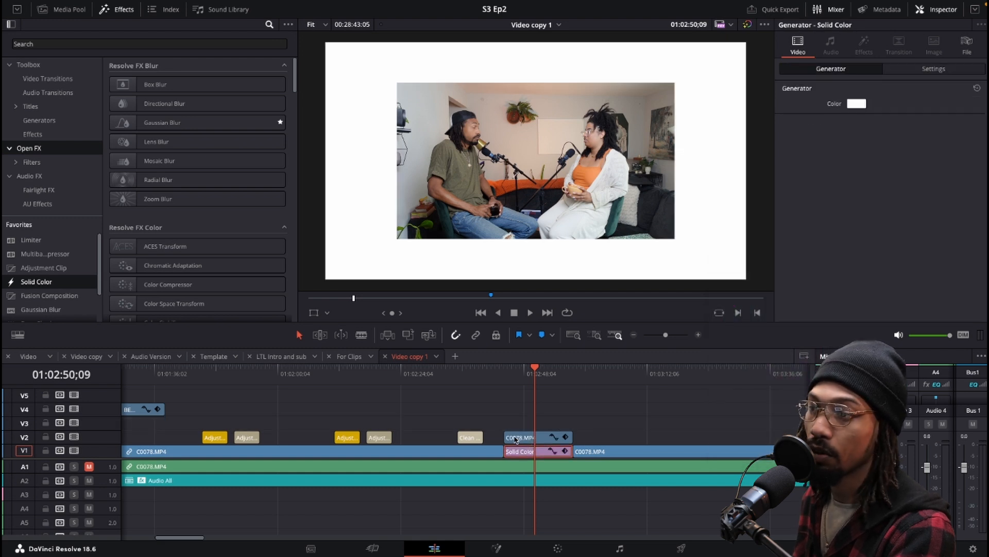
pyautogui.click(520, 437)
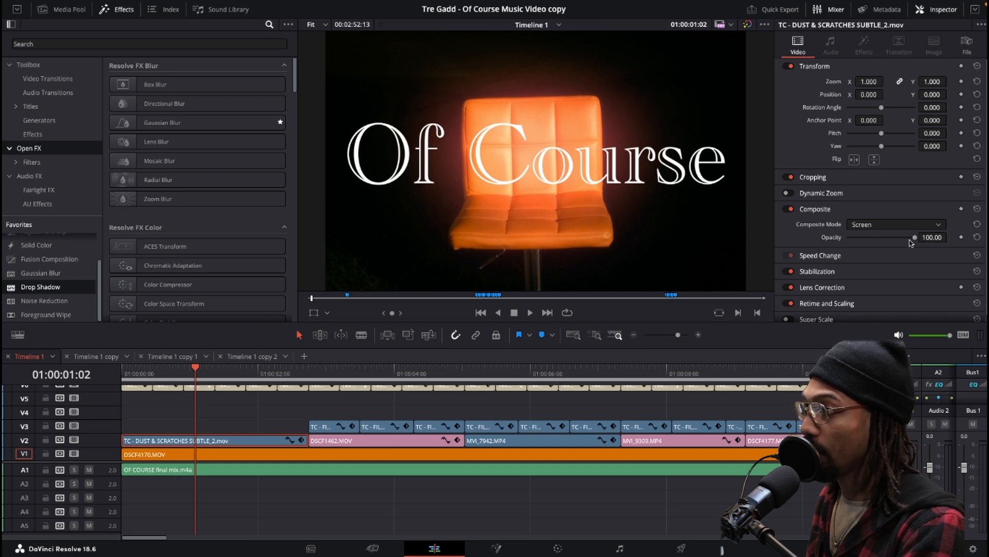
pyautogui.moveTo(889, 243)
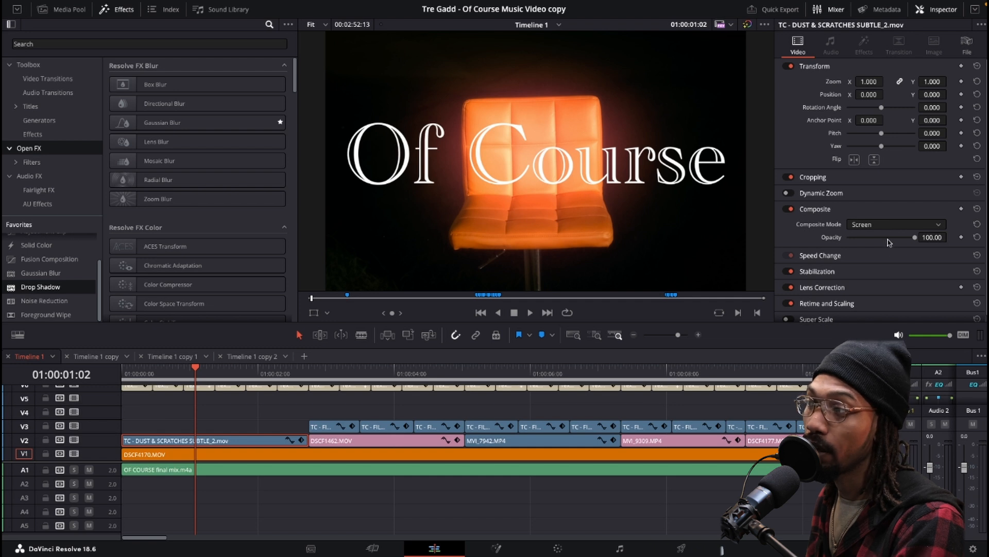
# Step: Open the Of Course timeline and bring the V5 film burn clips into view
pyautogui.click(895, 224)
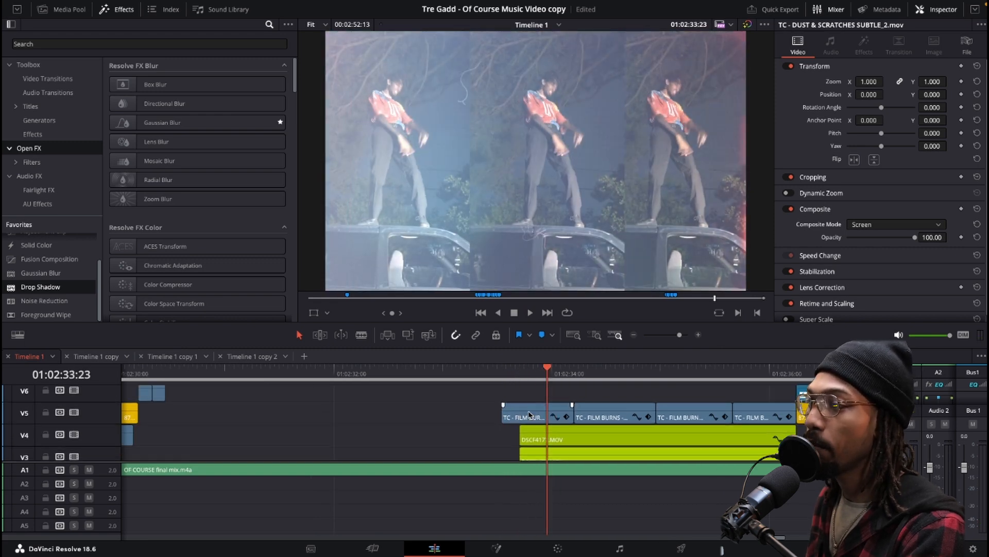
# Step: Set the first film burn overlay to Normal at 38.17 opacity, then back to Add
pyautogui.click(536, 417)
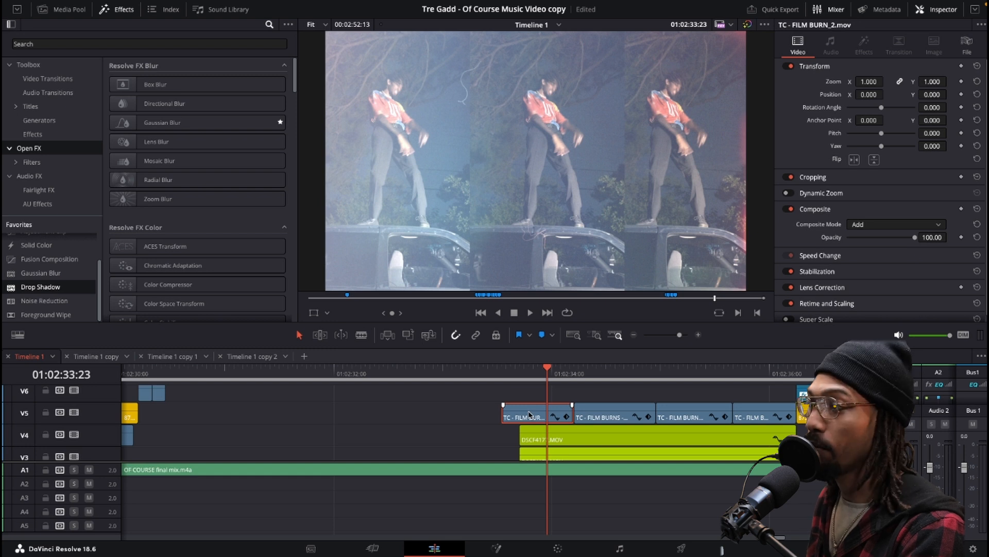
pyautogui.click(895, 224)
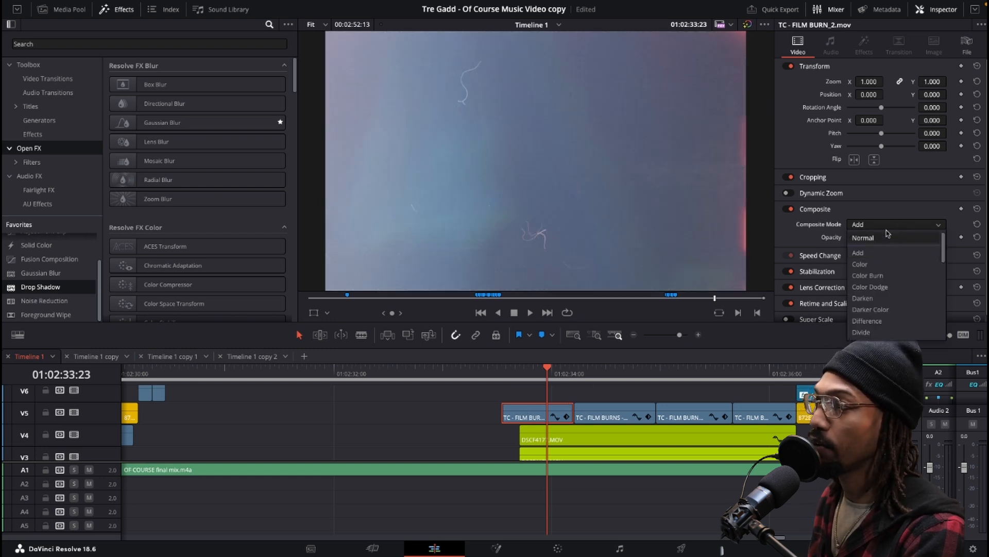
pyautogui.click(862, 237)
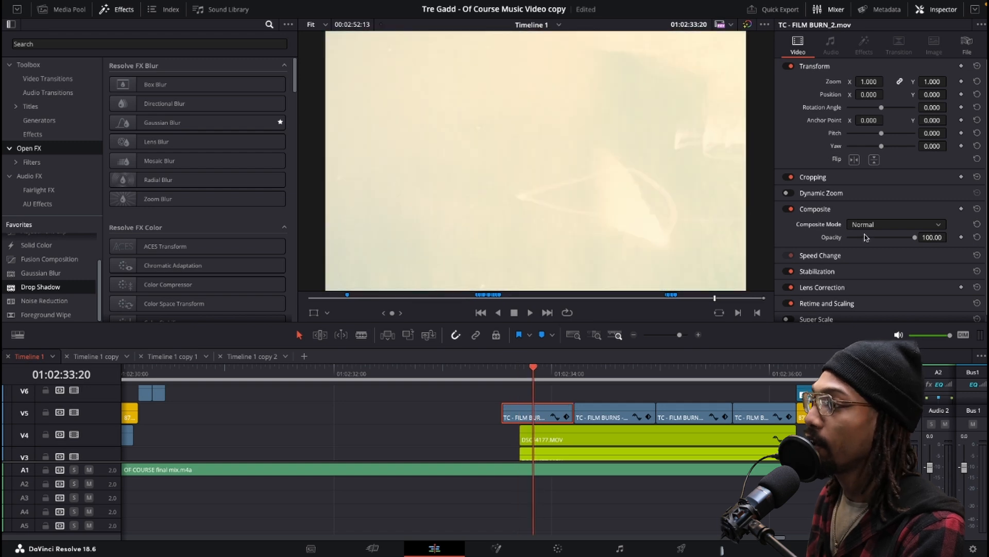
pyautogui.moveTo(916, 237); pyautogui.dragTo(899, 237)
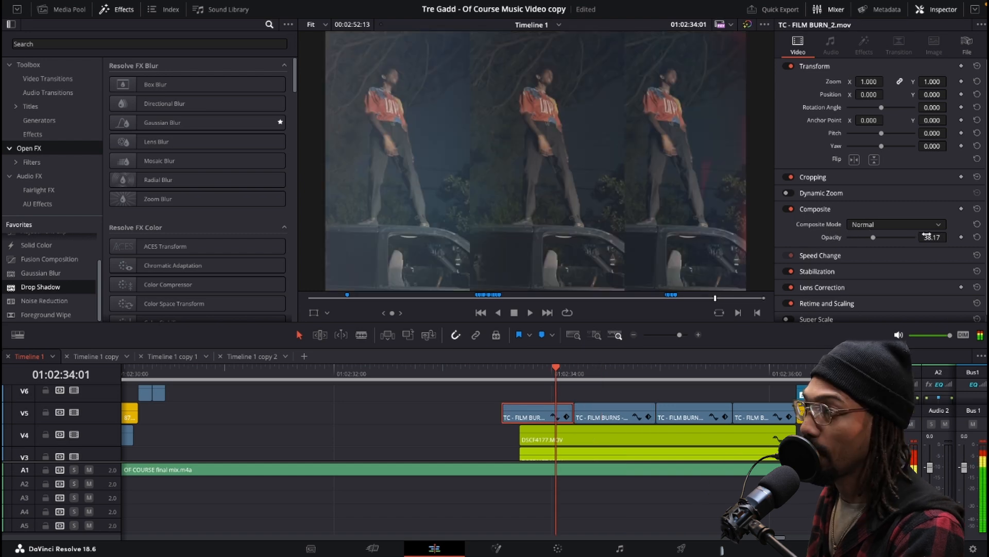
pyautogui.click(896, 225)
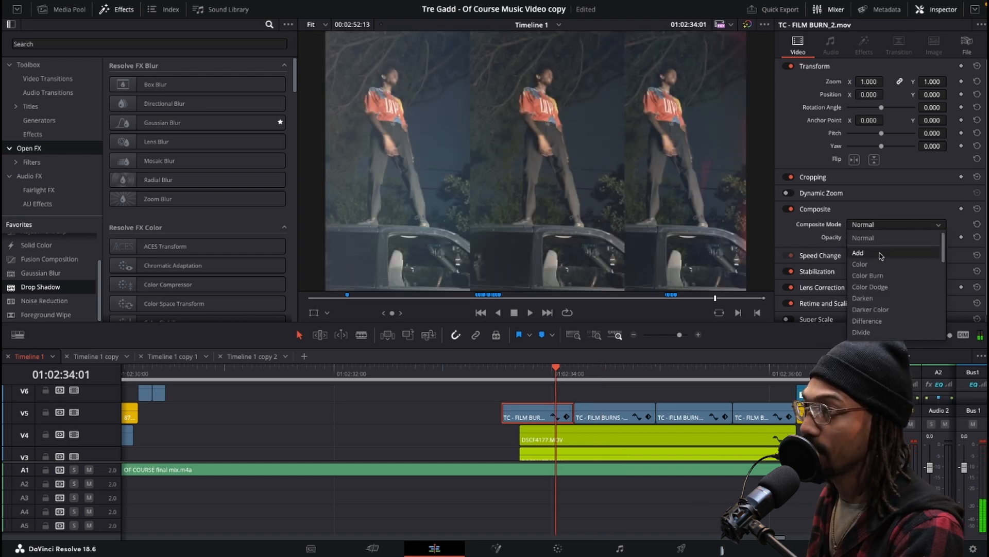
pyautogui.click(858, 252)
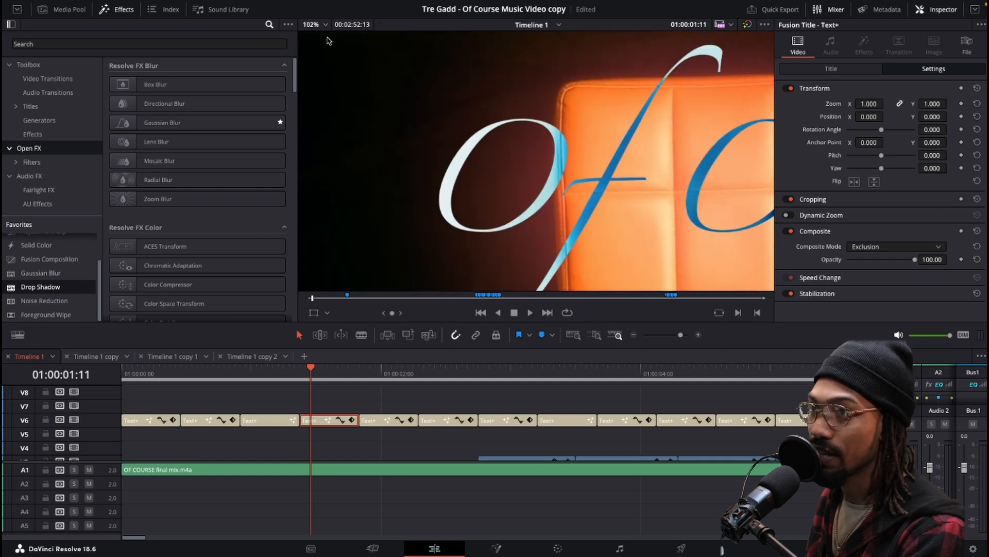
# Step: Fit the viewer and fade the Of Course title's opacity down, then back to 100
pyautogui.click(893, 246)
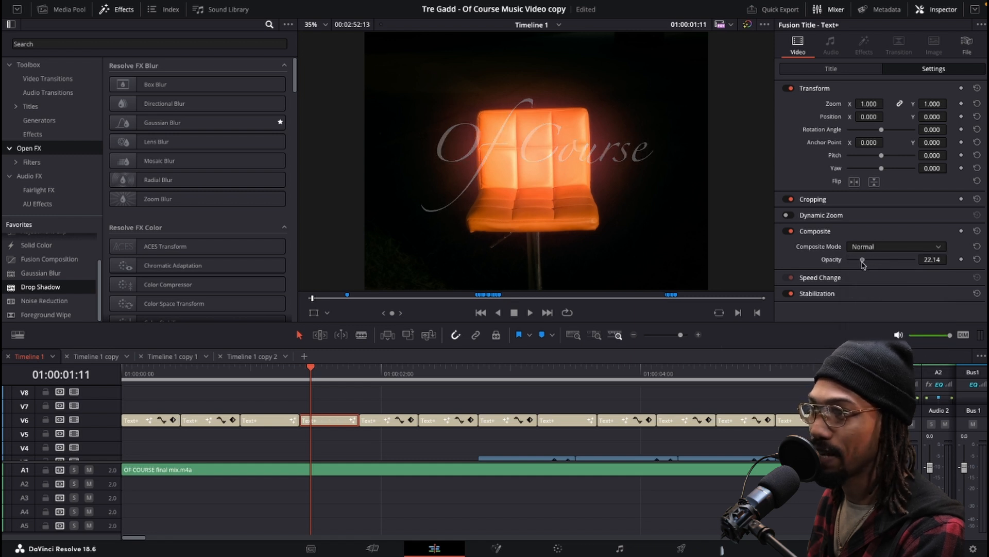
pyautogui.moveTo(862, 259); pyautogui.dragTo(865, 259)
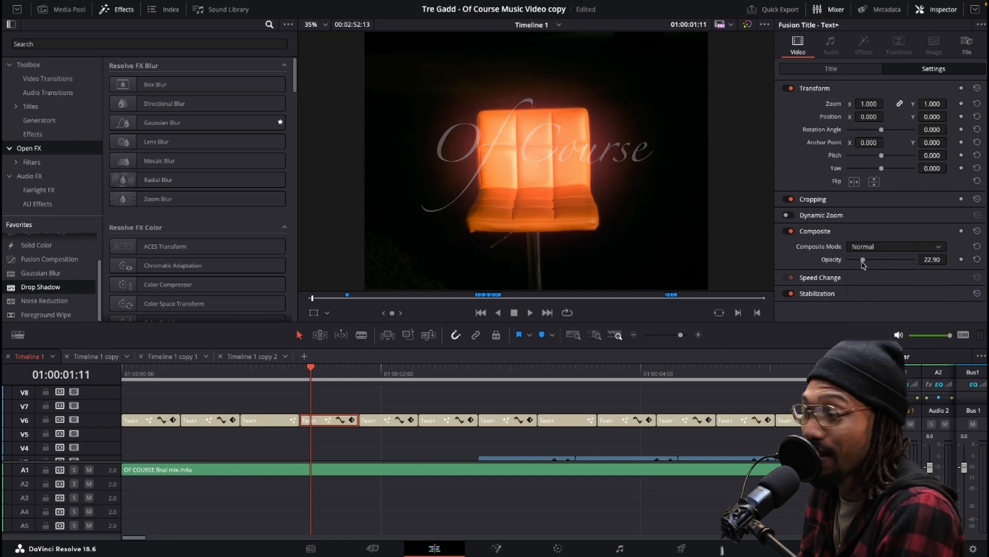
pyautogui.moveTo(865, 259); pyautogui.dragTo(916, 259)
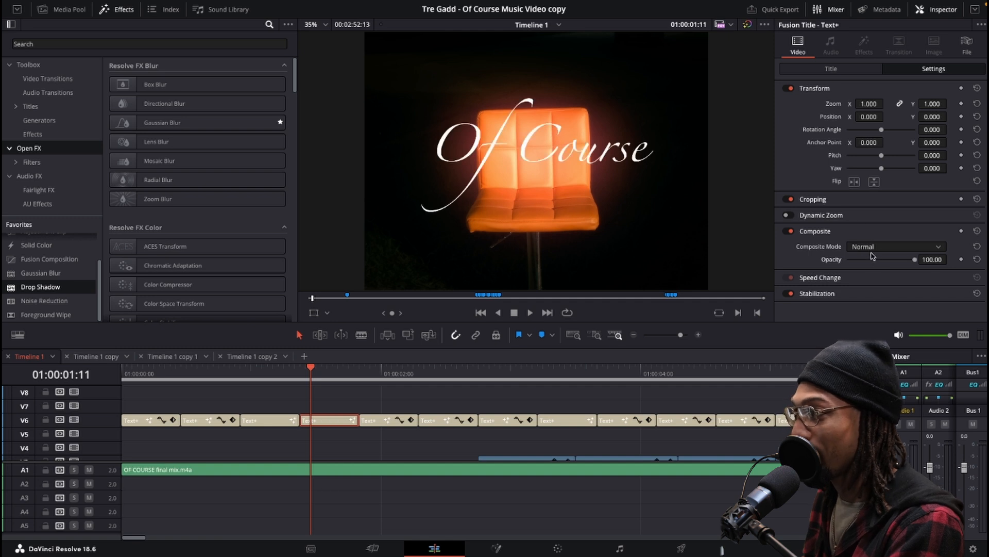
pyautogui.click(893, 246)
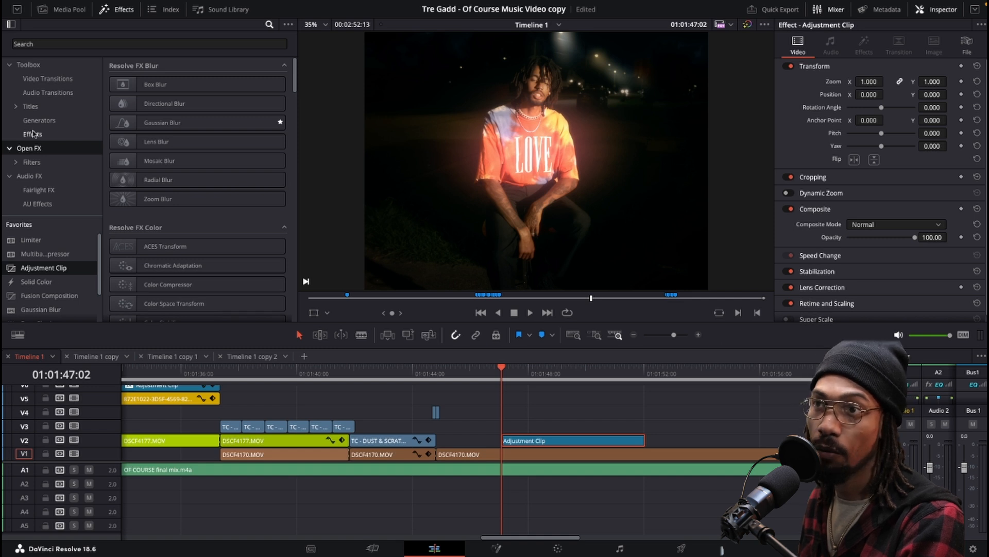
# Step: Search 'tr' in the Effects library to find the Transform effect for the adjustment clip
pyautogui.write('tran')
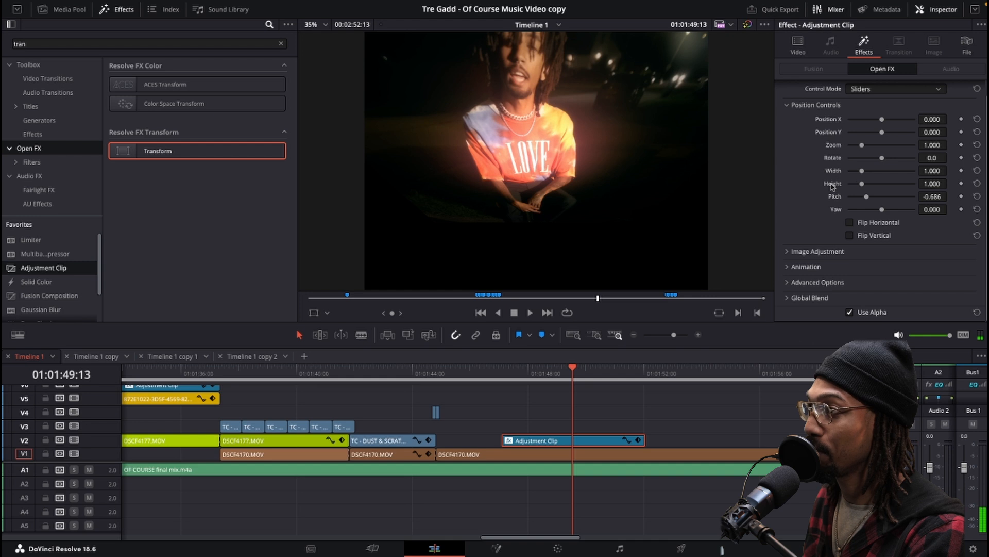
# Step: Reset the Transform effect's Pitch slider to 0 in the Inspector
pyautogui.click(820, 251)
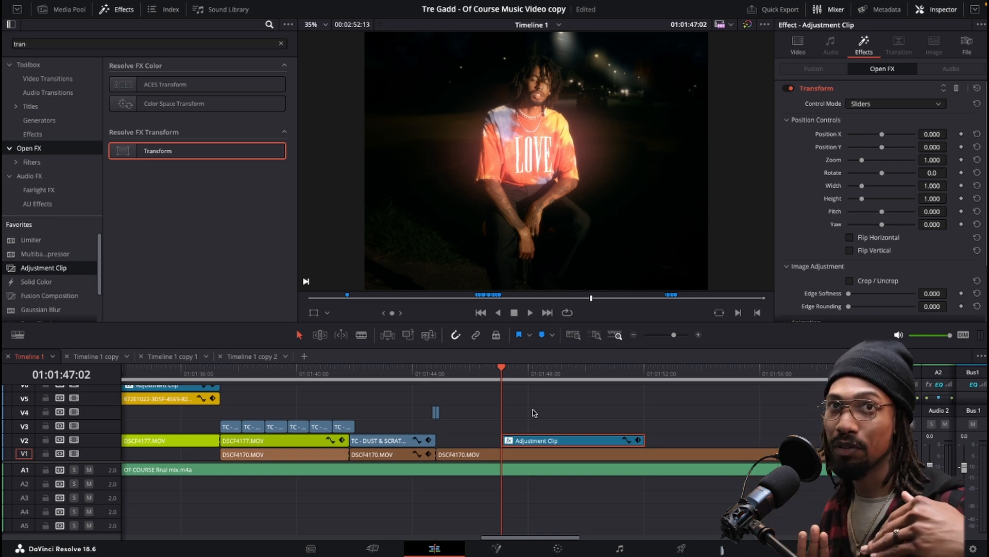
pyautogui.click(836, 9)
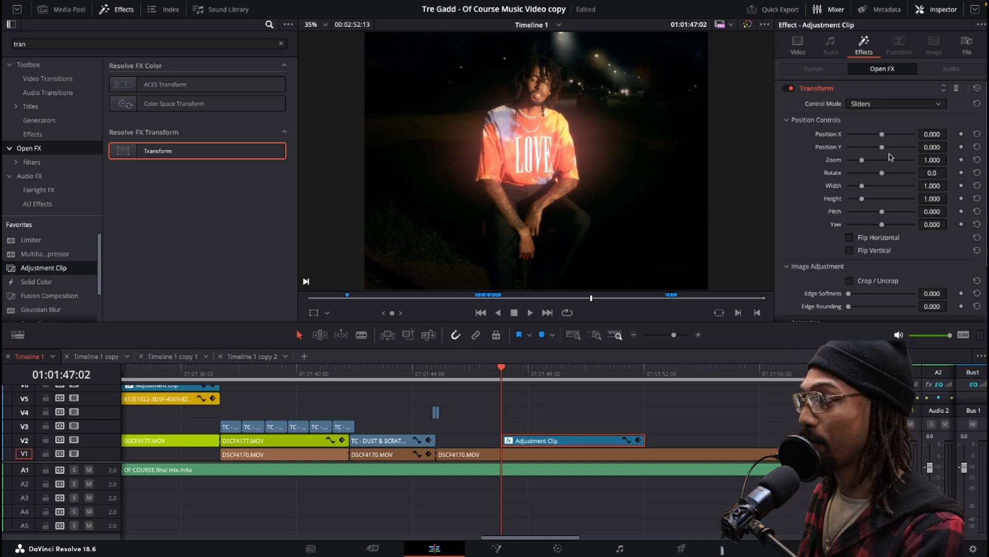
pyautogui.moveTo(788, 302)
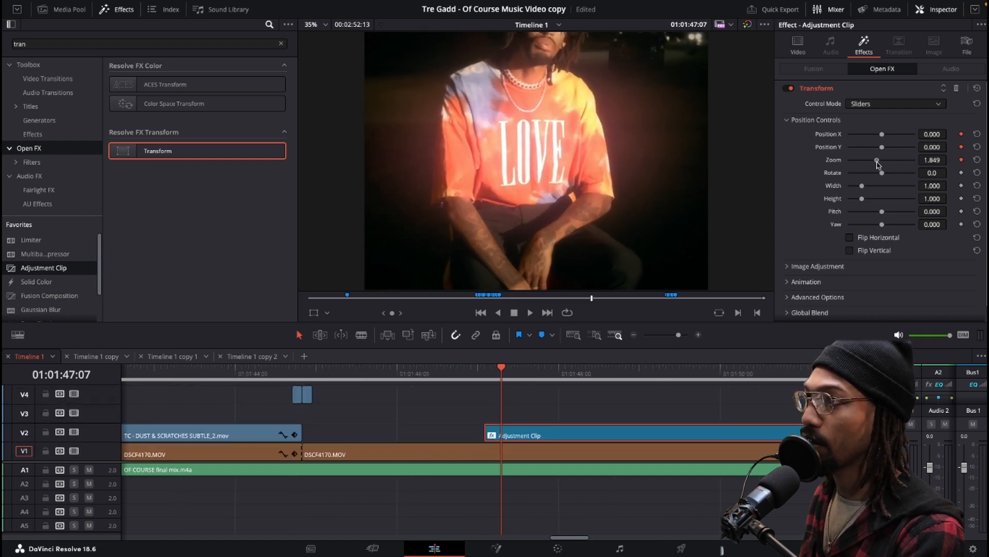
# Step: Drag Transform Zoom to 2.314 and shift Position to reframe toward the face
pyautogui.moveTo(877, 159); pyautogui.dragTo(886, 159)
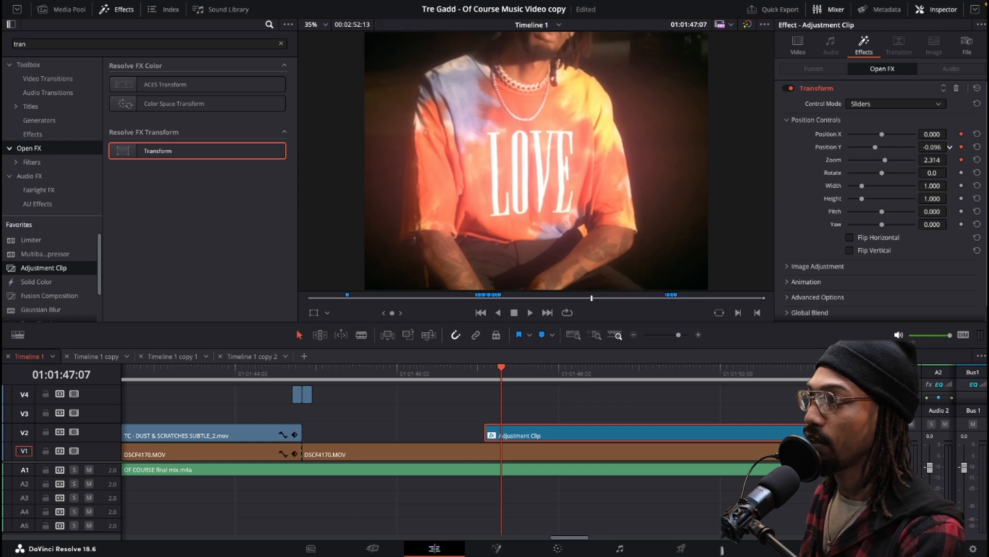
pyautogui.moveTo(876, 146); pyautogui.dragTo(858, 146)
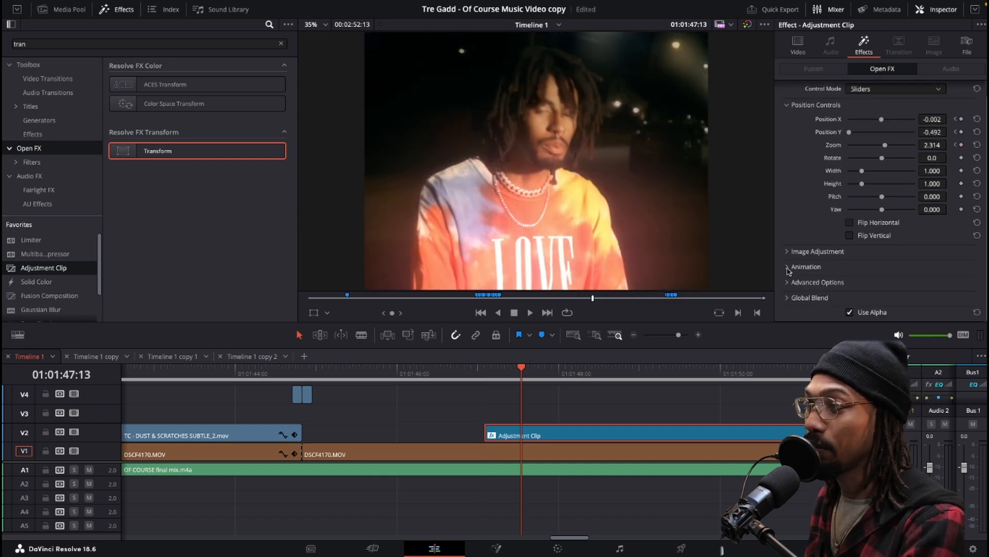
# Step: Expand the Transform Animation section and set Motion Blur to 1.000
pyautogui.click(789, 267)
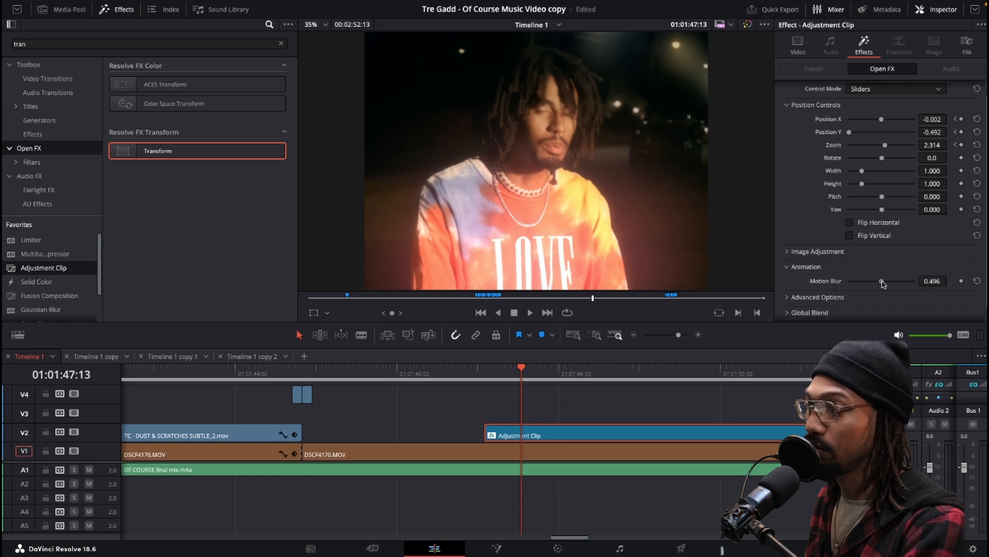
pyautogui.moveTo(882, 281); pyautogui.dragTo(918, 281)
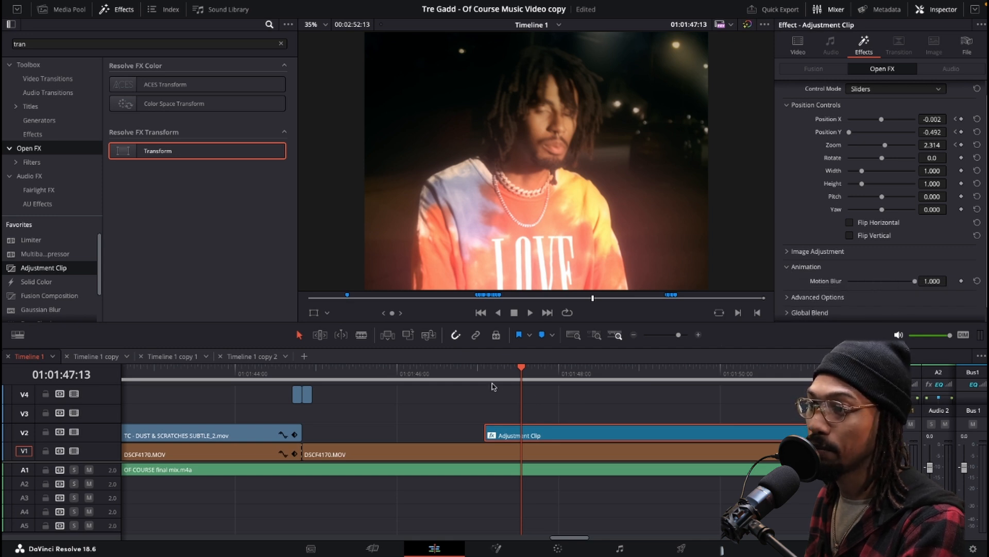